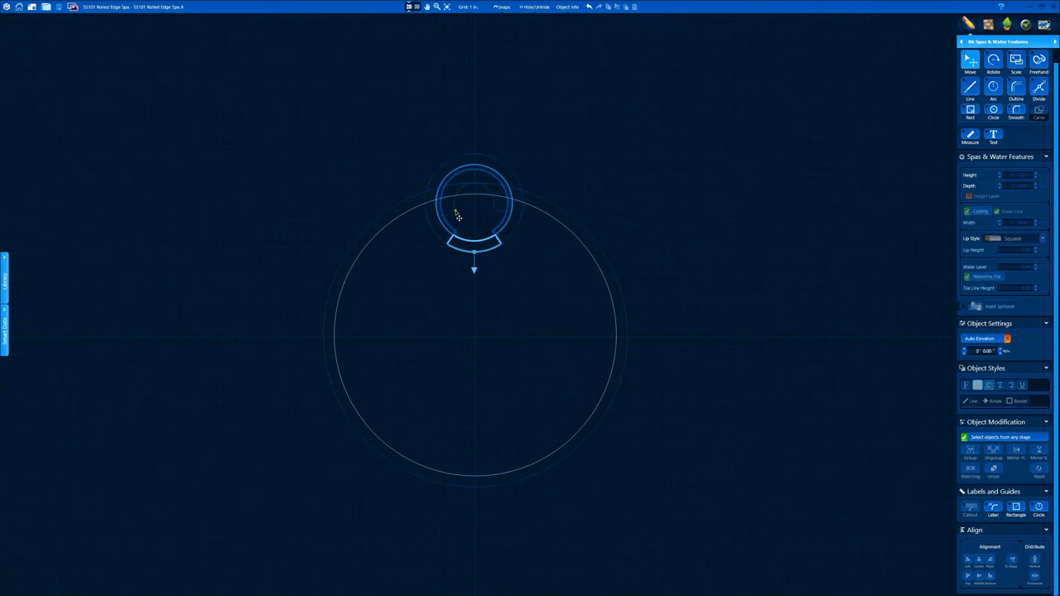
mouse_move(461, 258)
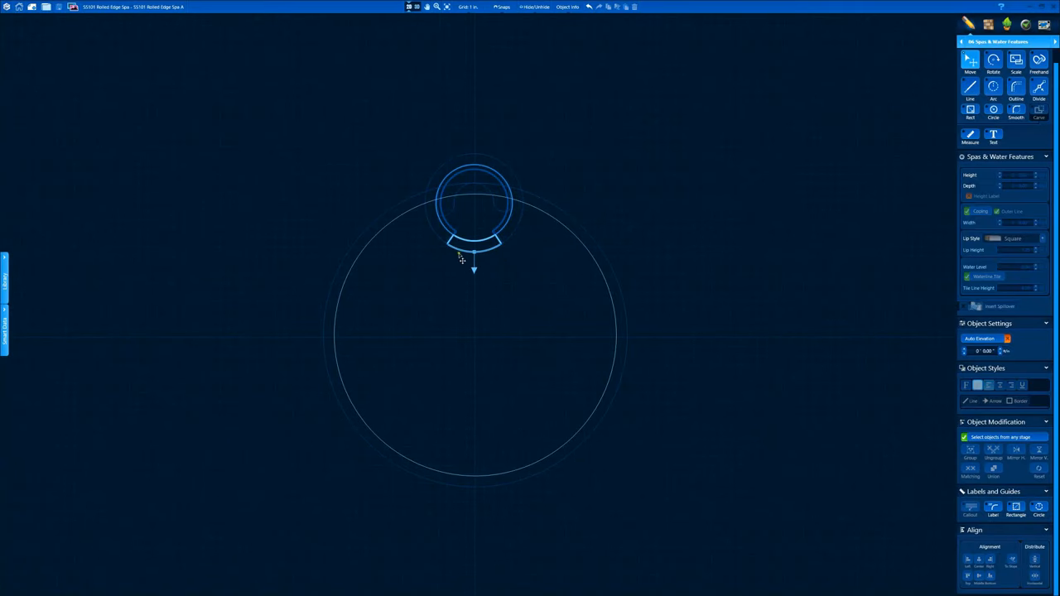
mouse_move(437, 212)
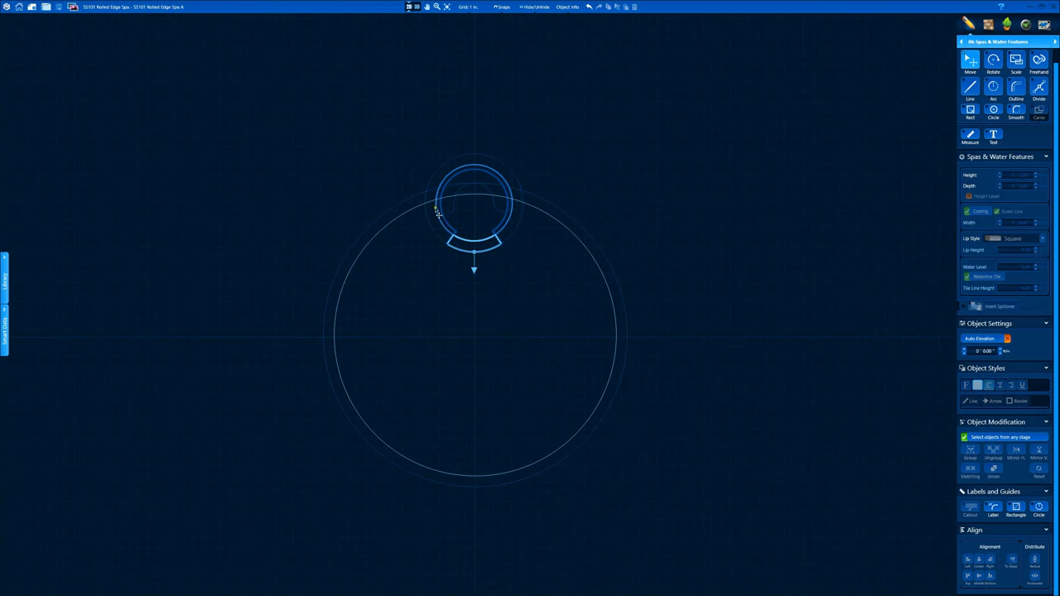
mouse_move(494, 182)
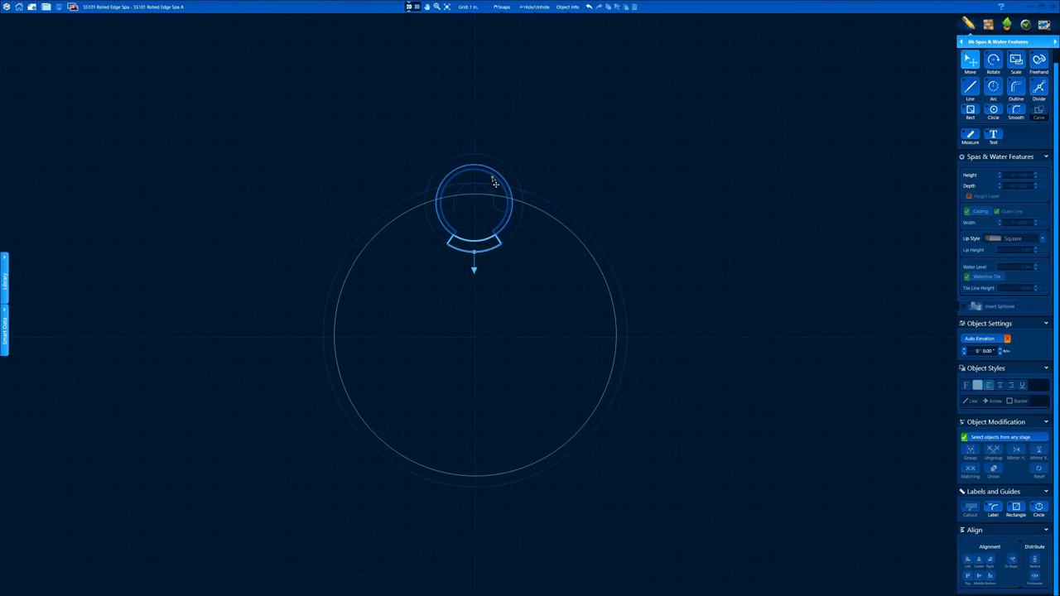
mouse_move(409, 7)
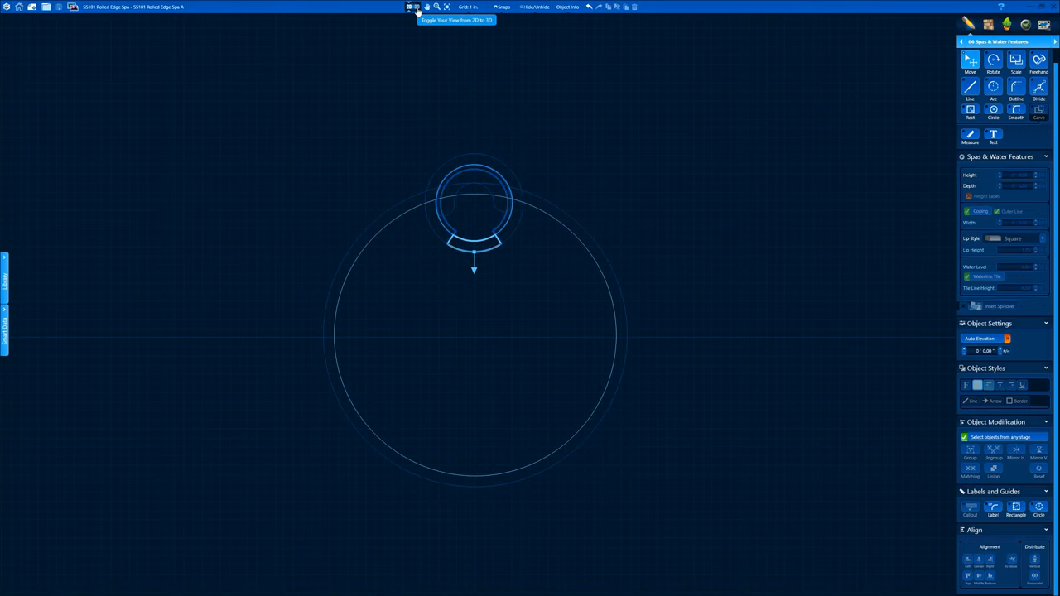
- View the existing pool and raised spa in 3D with 01 Project Information selected
click(407, 7)
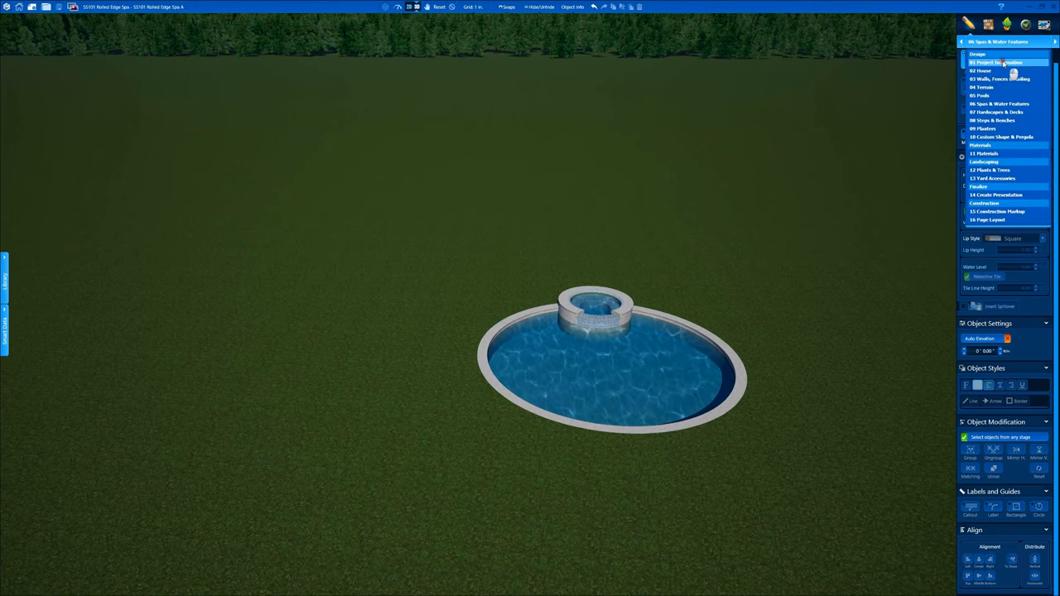
click(994, 62)
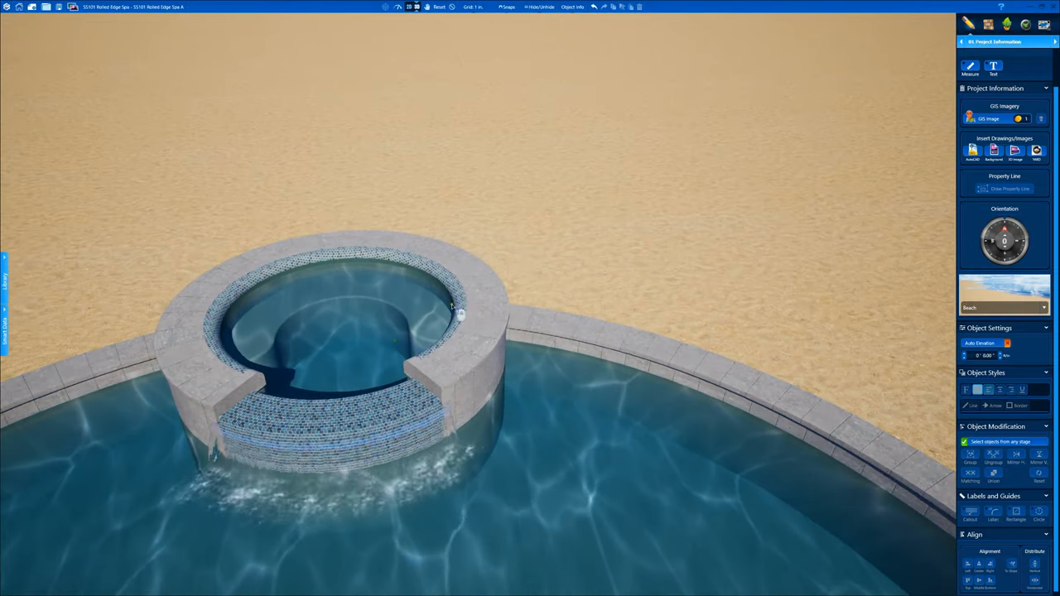
- Return to plan view and measure the existing spa's width, giving a 7' span to copy
click(993, 41)
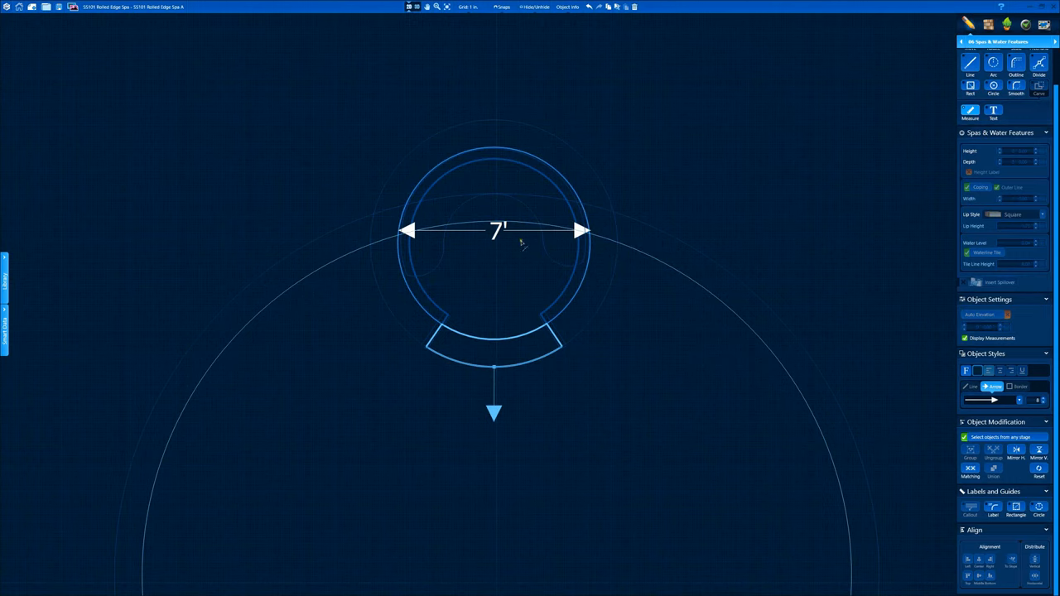
drag(497, 230, 497, 37)
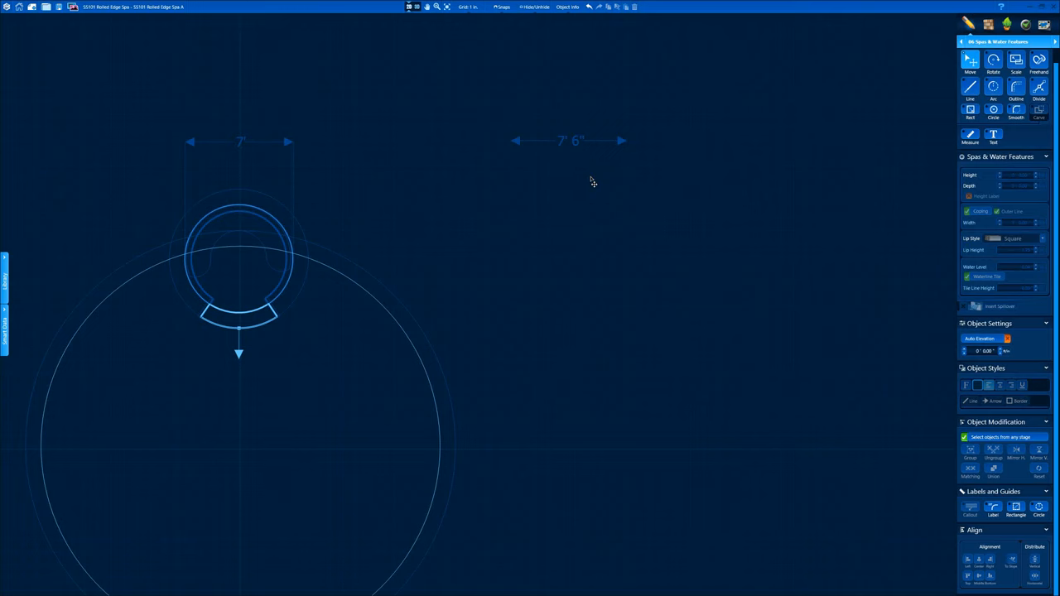
mouse_move(280, 305)
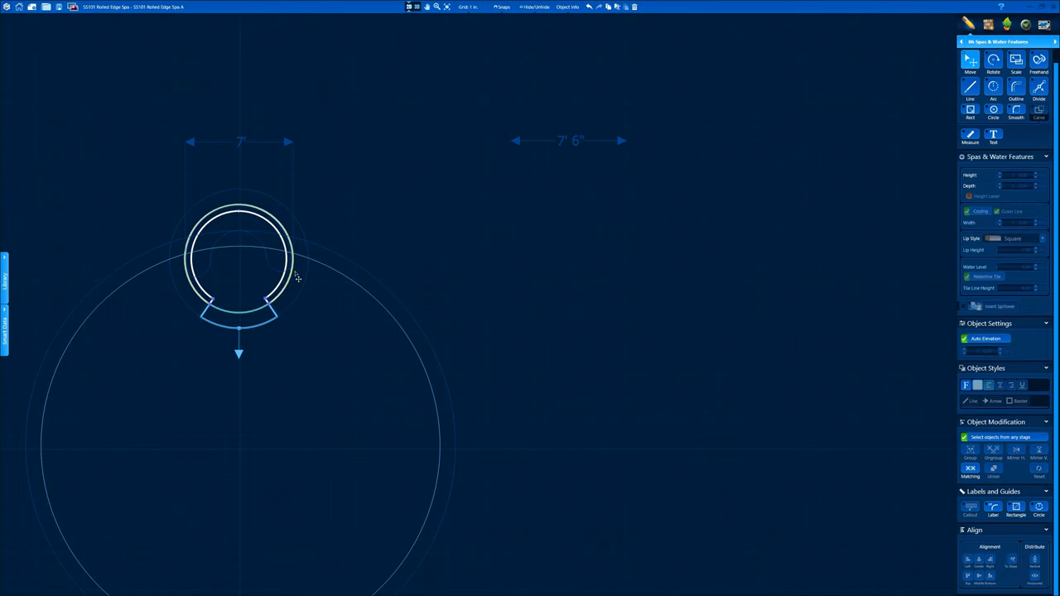
mouse_move(244, 169)
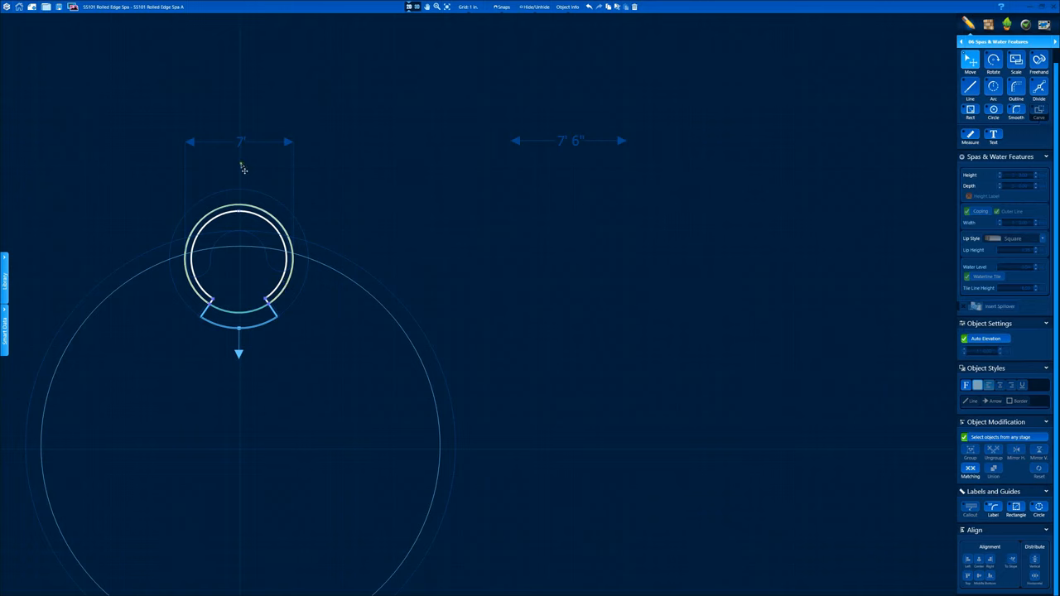
mouse_move(494, 183)
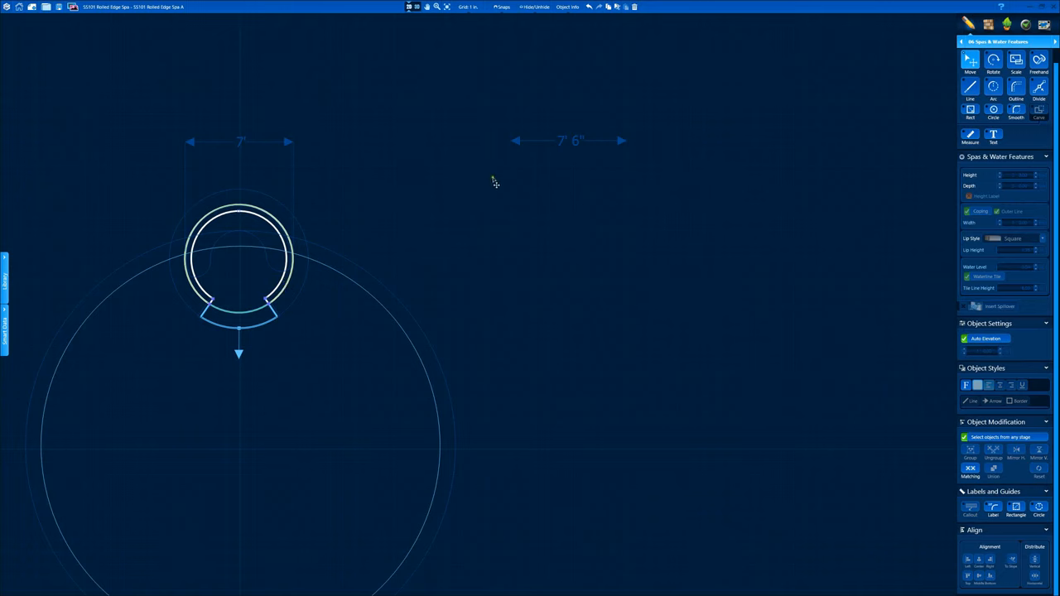
mouse_move(556, 203)
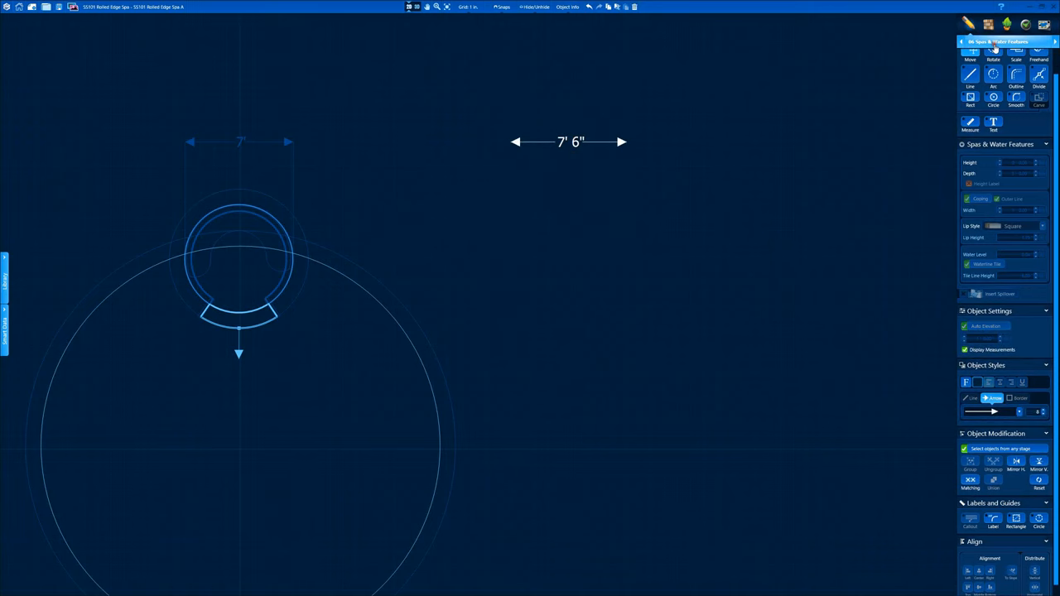
- With a finer grid snap, draw a circular spa about 7' 6" across at the pool edge
click(469, 7)
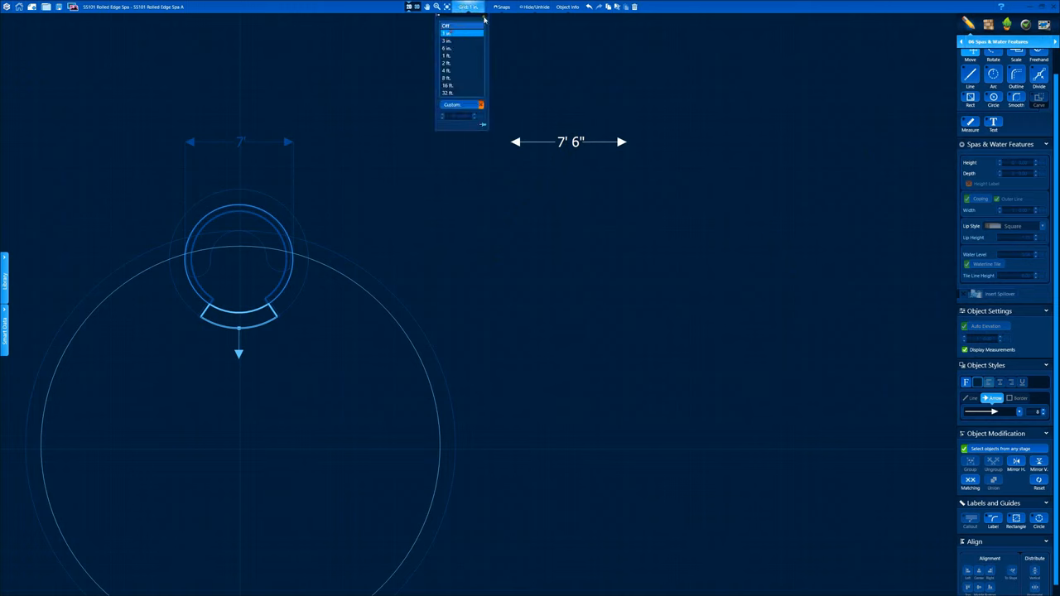
click(447, 41)
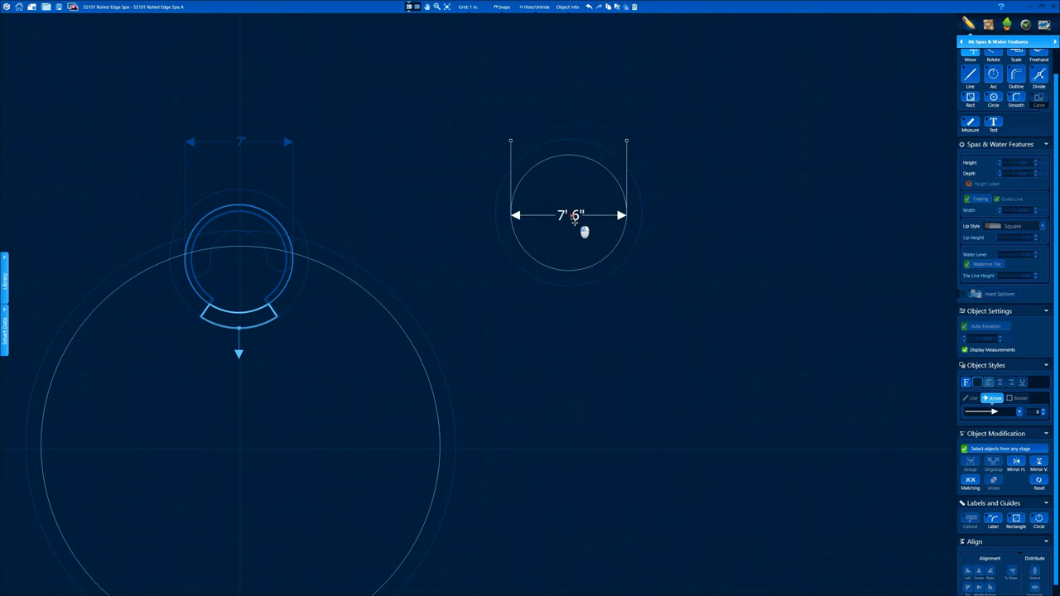
drag(583, 219, 586, 83)
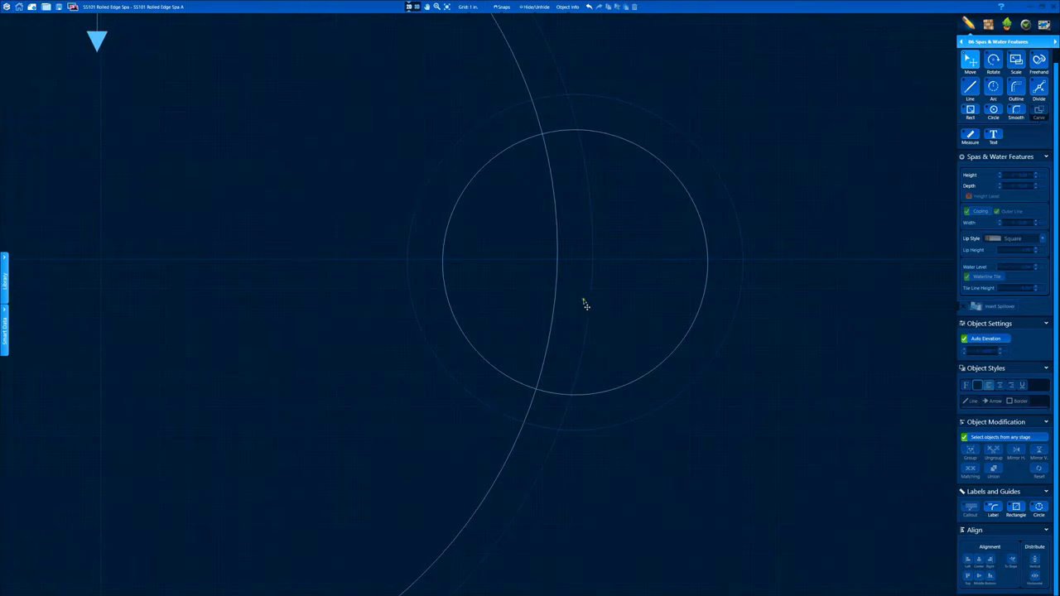
mouse_move(711, 214)
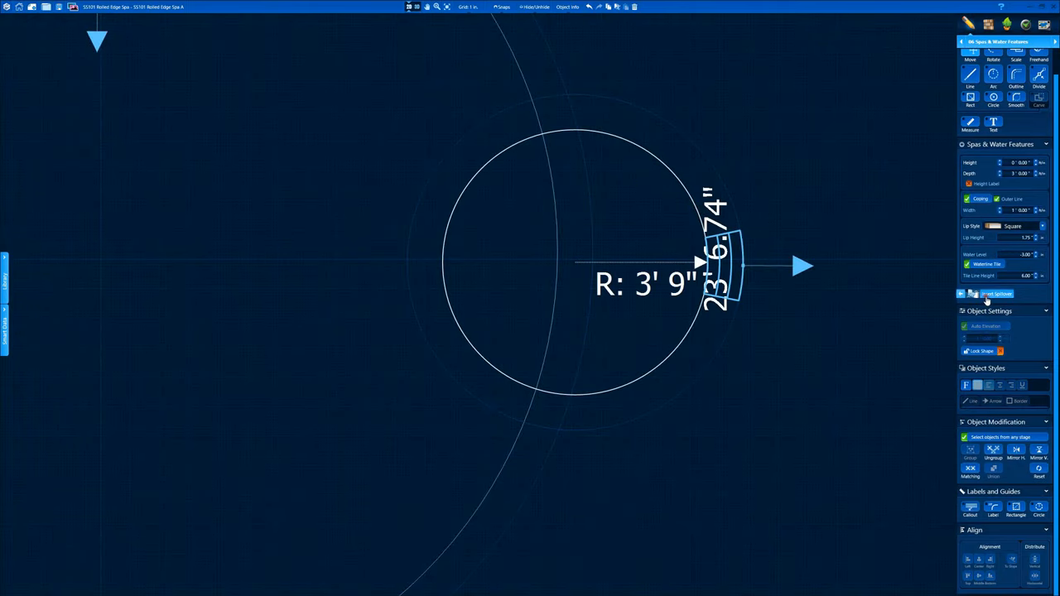
- Add a spillover to the new 3' 9"-radius spa and lengthen it along the pool-facing edge
click(998, 295)
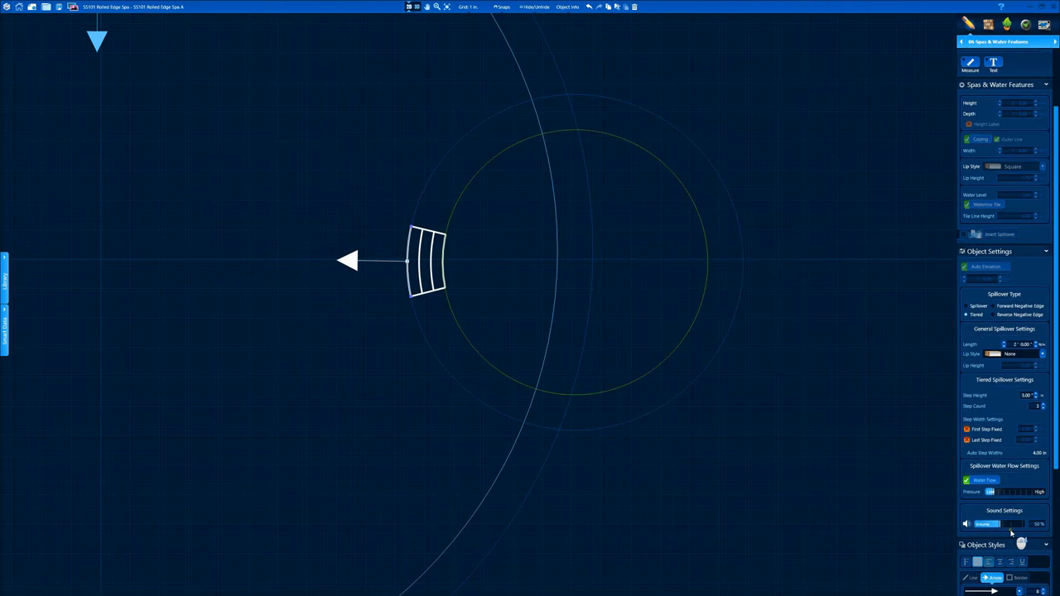
scroll(down, 3)
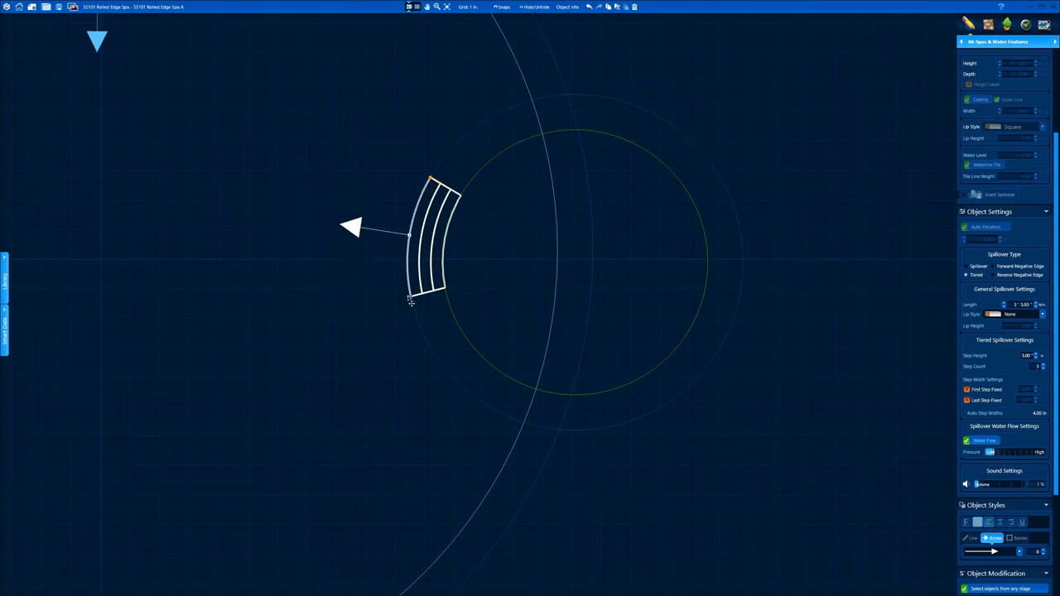
drag(410, 301, 437, 343)
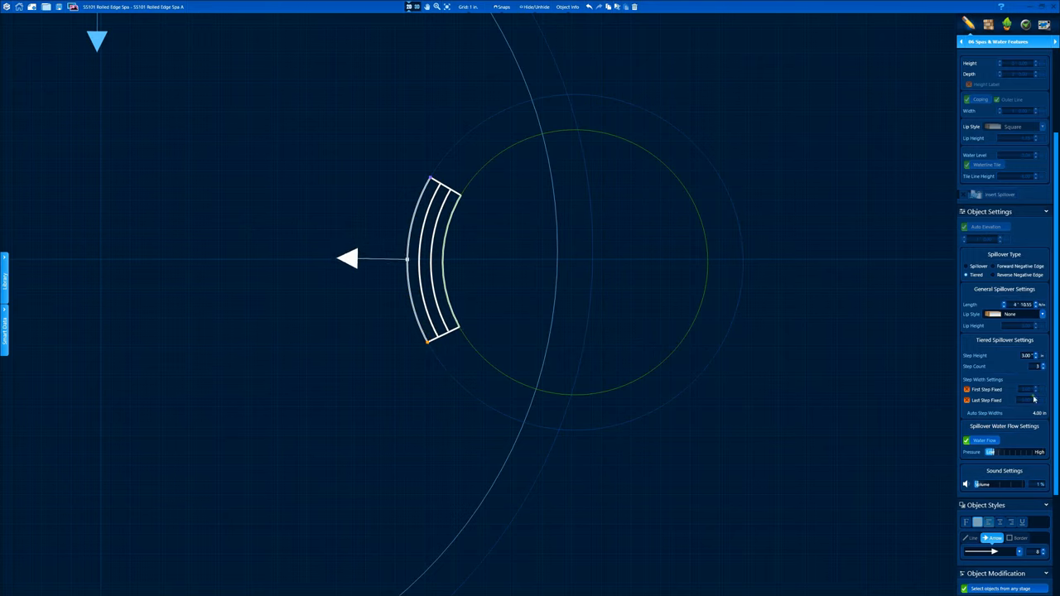
- Orbit the 3D view to inspect the new raised, tile-walled spa beside the pool
click(968, 265)
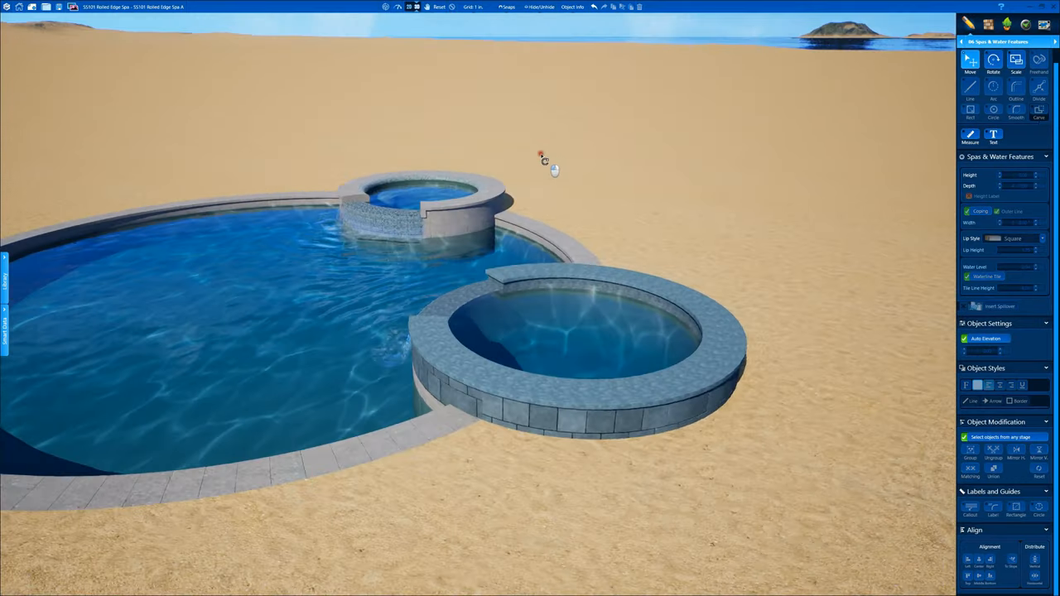
drag(543, 157, 811, 165)
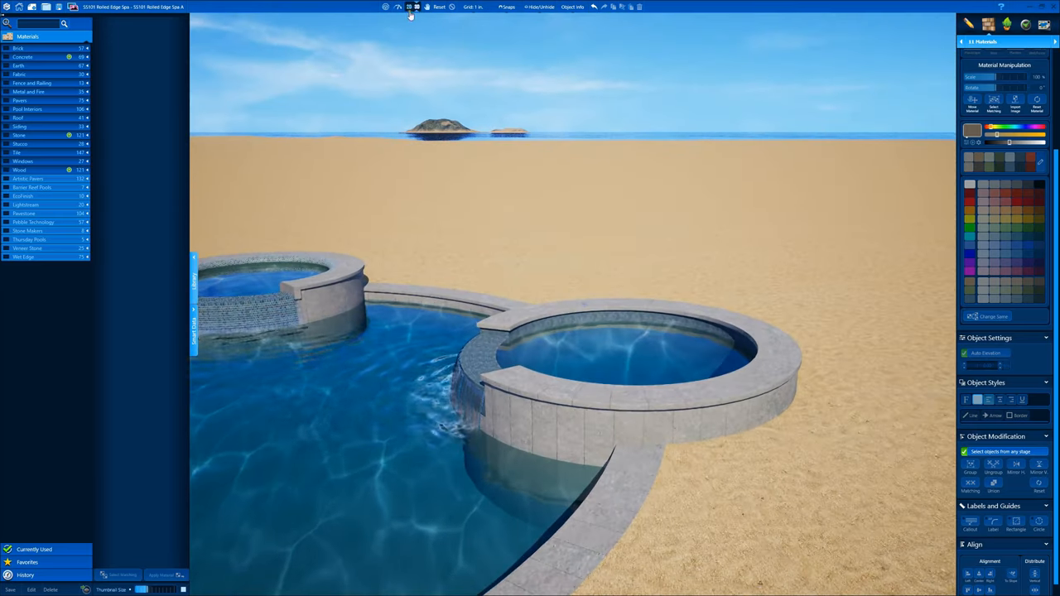
- In 09 Steps & Benches, add a curved bench step along the spa's top edge
click(1002, 42)
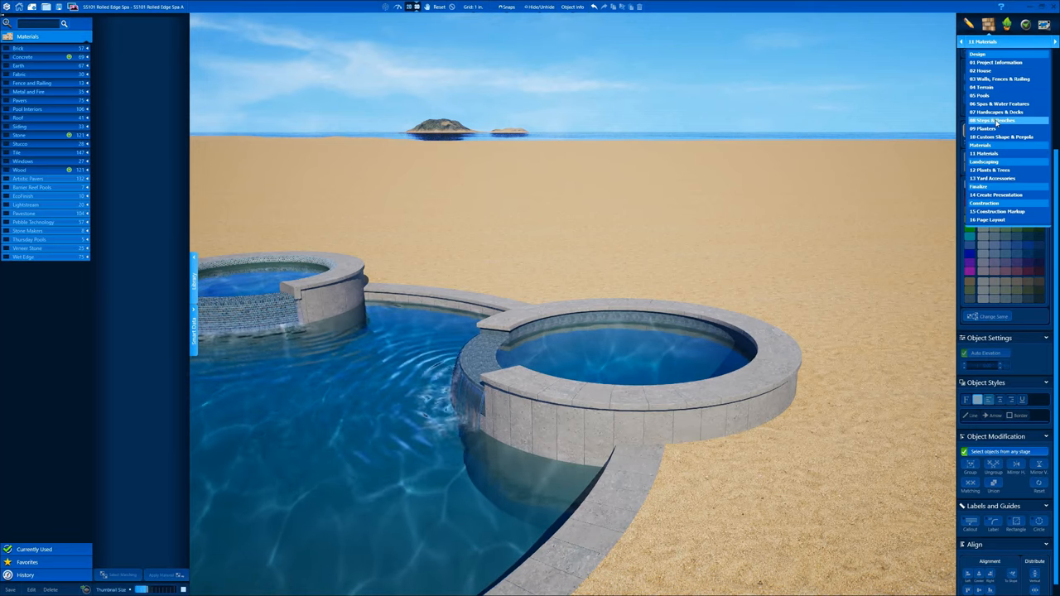
click(997, 119)
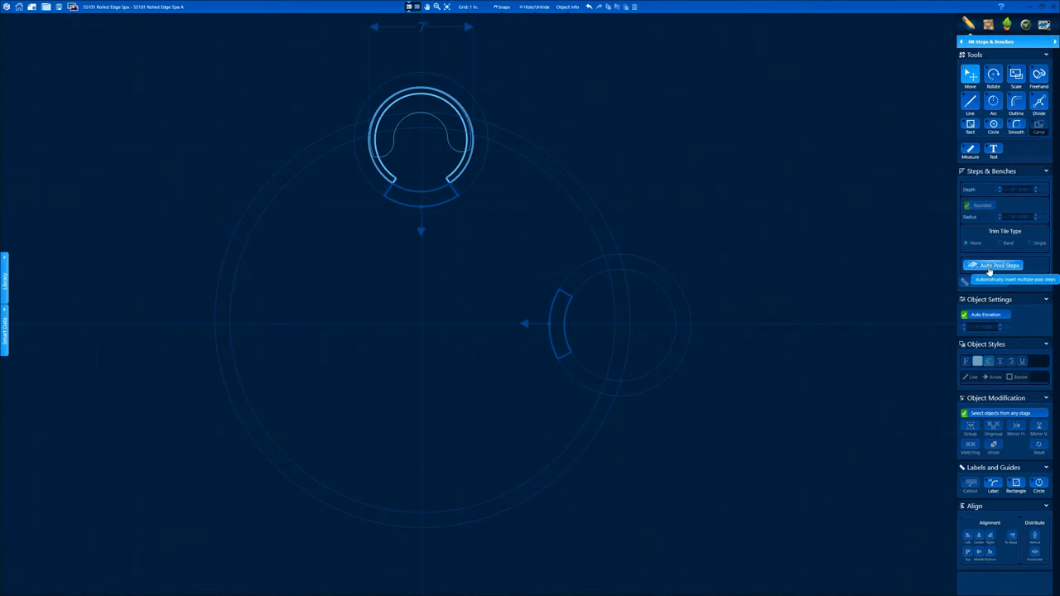
click(997, 265)
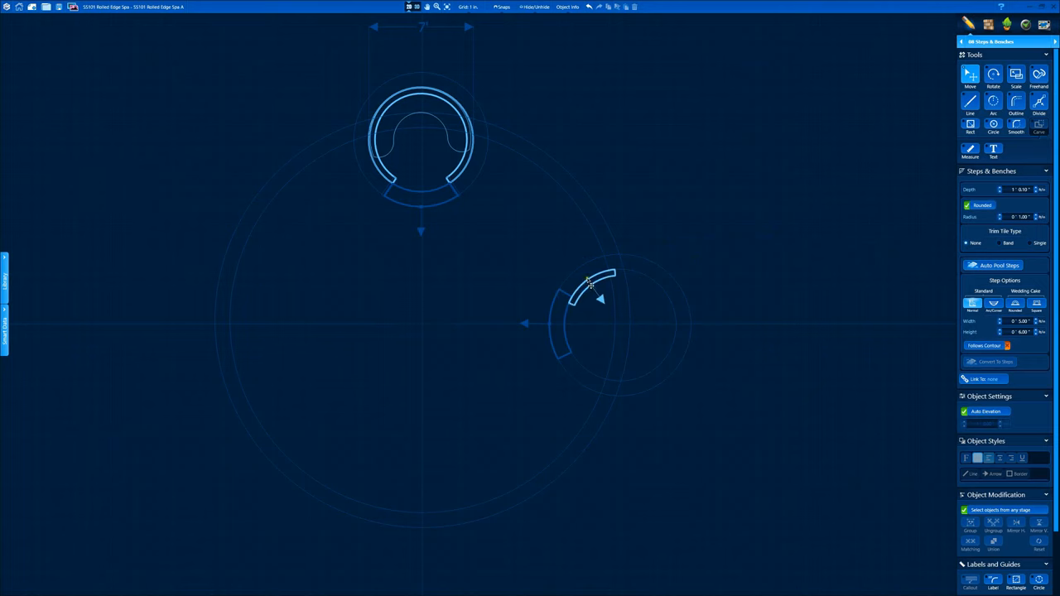
click(580, 295)
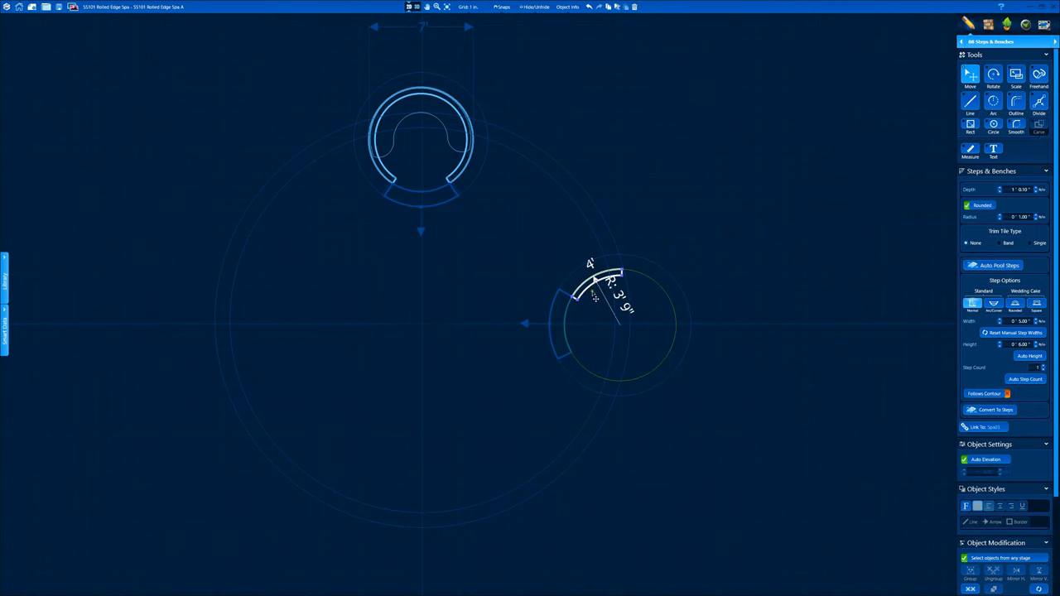
scroll(up, 3)
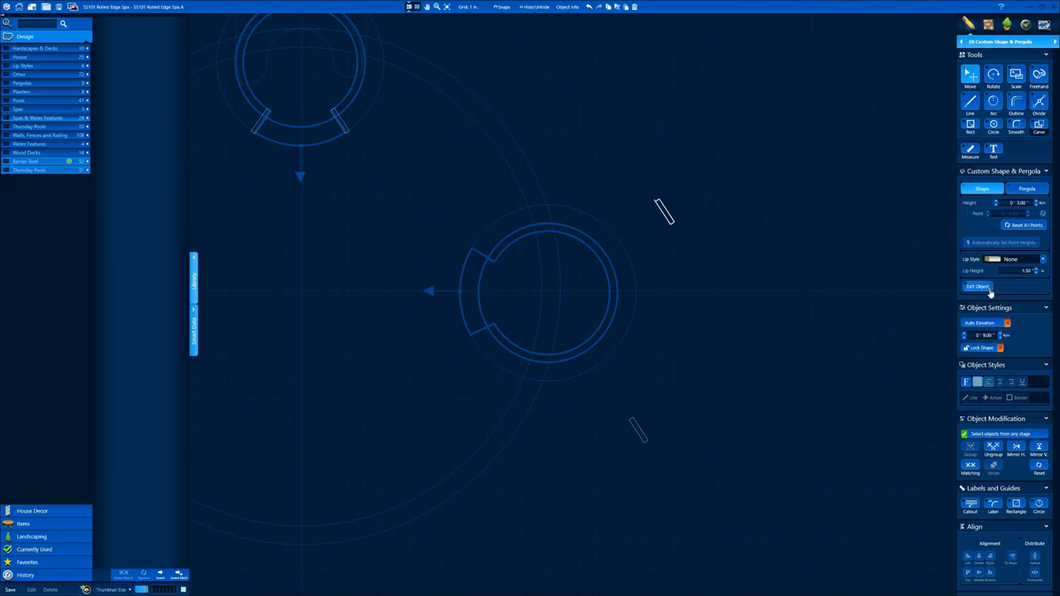
- Edit the custom shape into a roughly 1' 5.82" by 6" slab sized for the wall gap
click(977, 287)
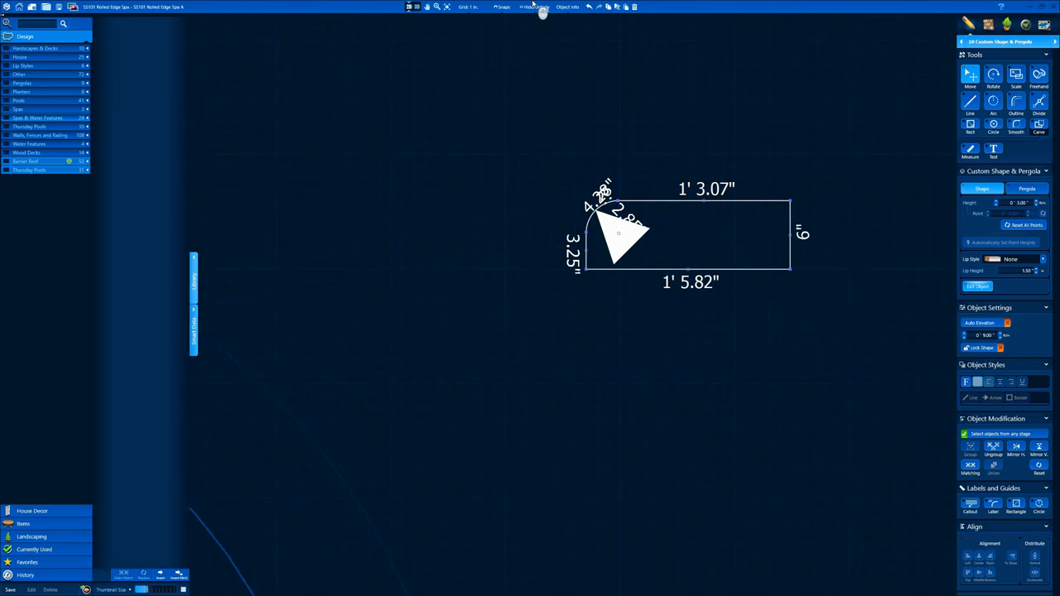
click(534, 7)
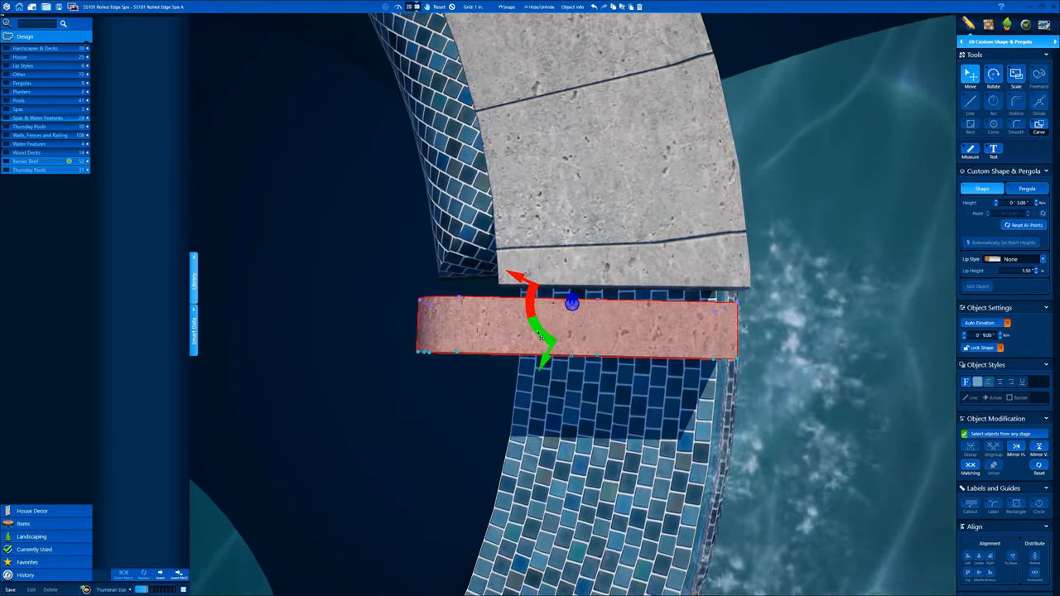
- Slide the filler slab into the gap in the spa's raised wall below the coping
drag(543, 340, 563, 281)
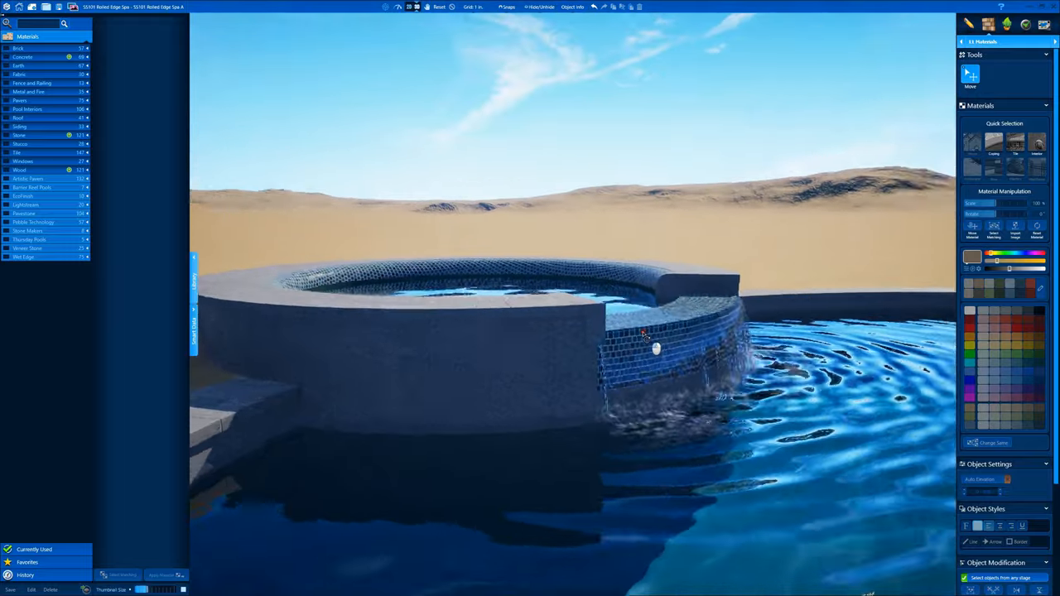
- Apply the spa's blue mosaic tile and grey stone finish to the filler piece
drag(654, 348, 559, 439)
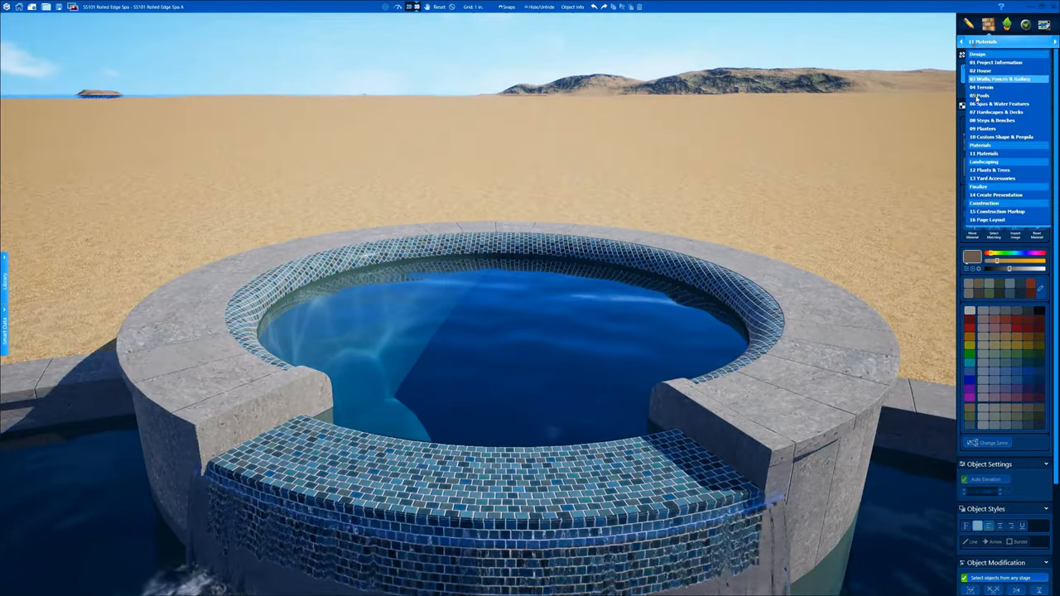
- Create an automatic curved bench in the spa and raise its Height value
click(991, 119)
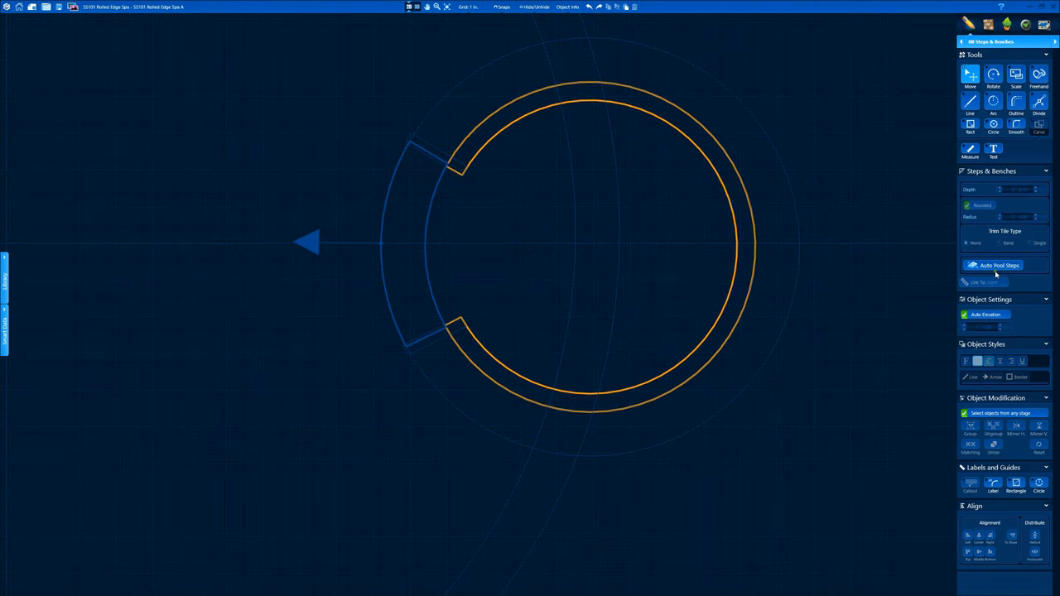
click(997, 265)
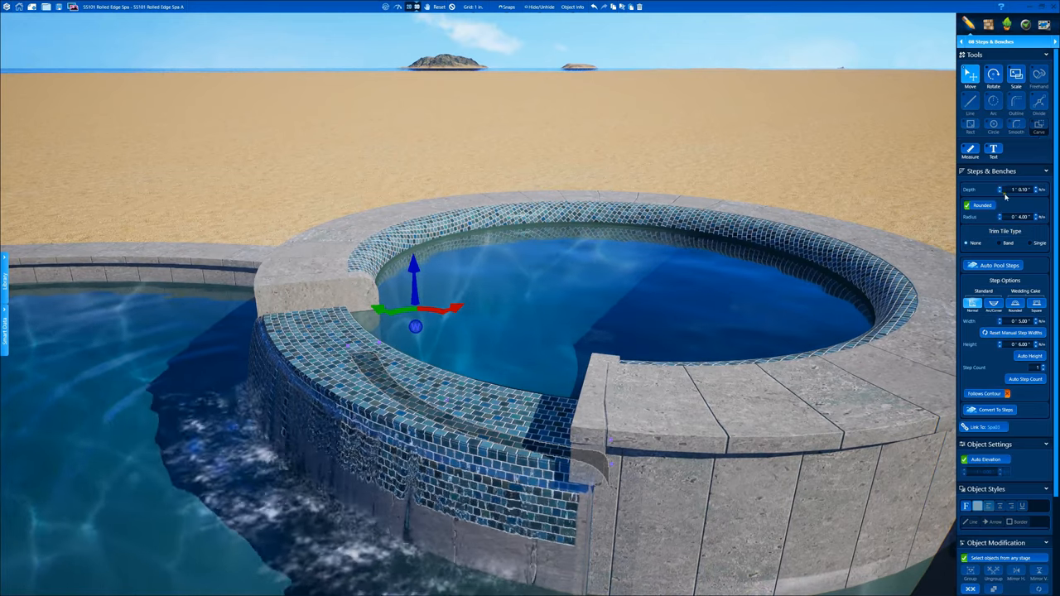
click(1044, 189)
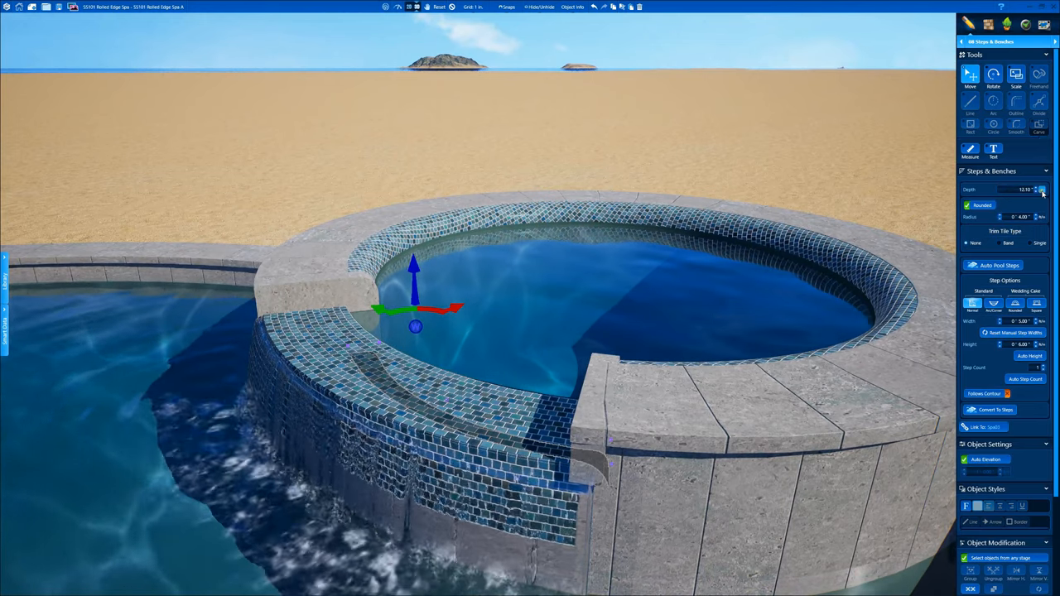
click(1042, 192)
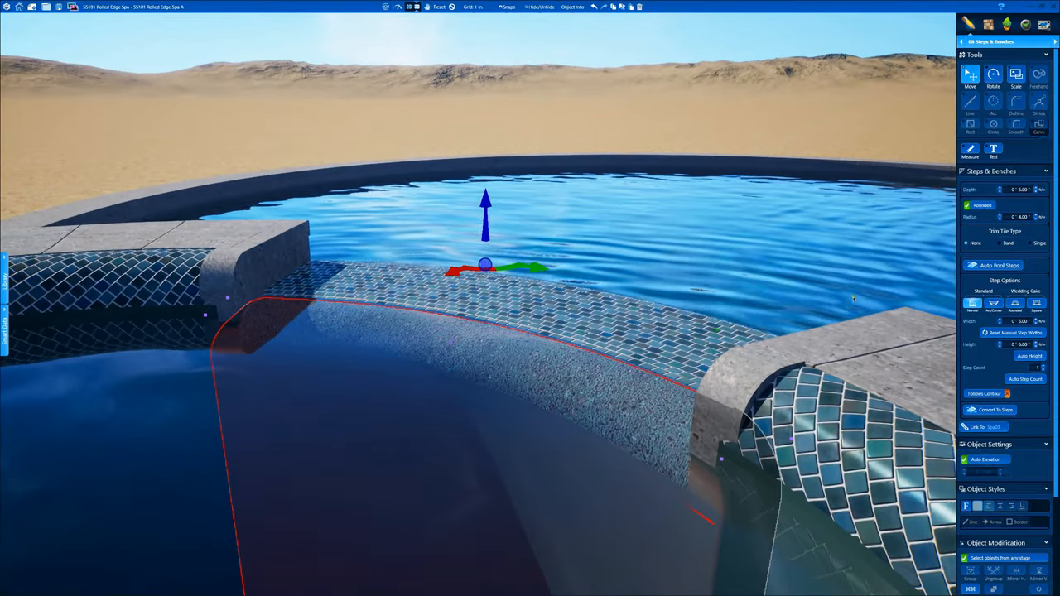
click(1014, 189)
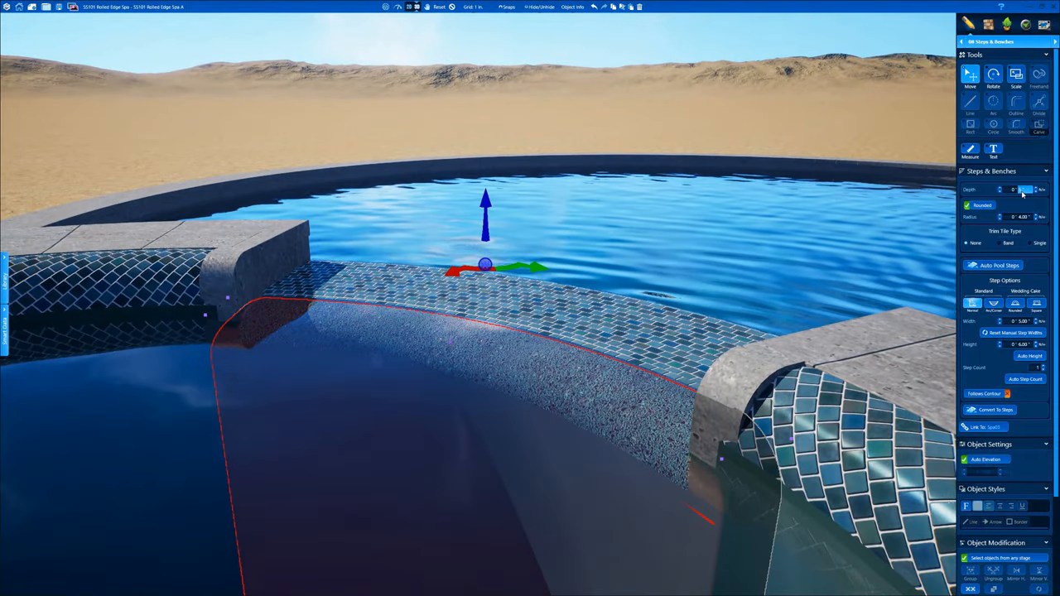
click(1037, 188)
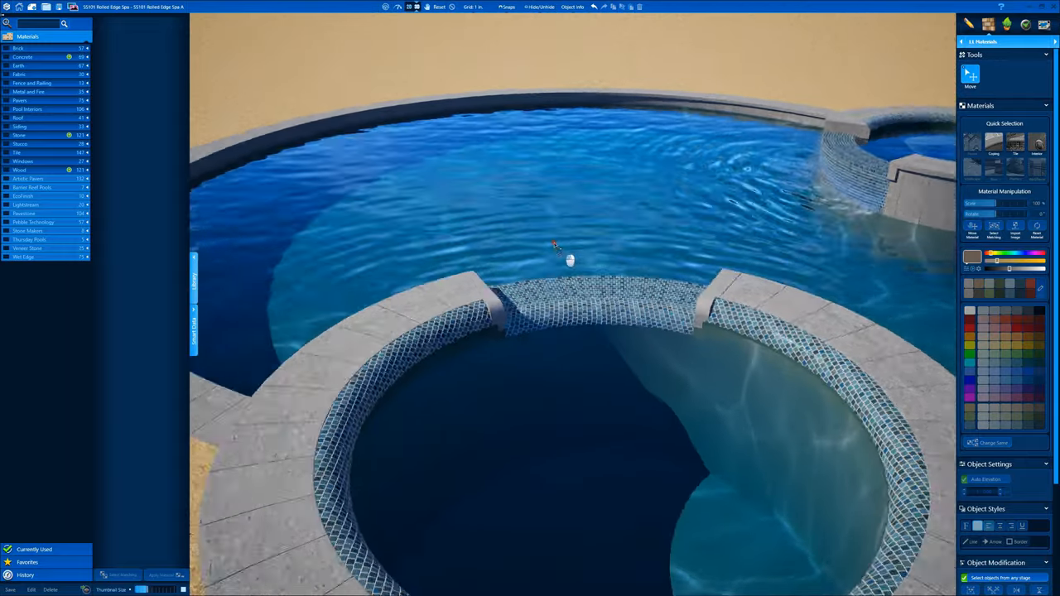
drag(556, 247, 284, 252)
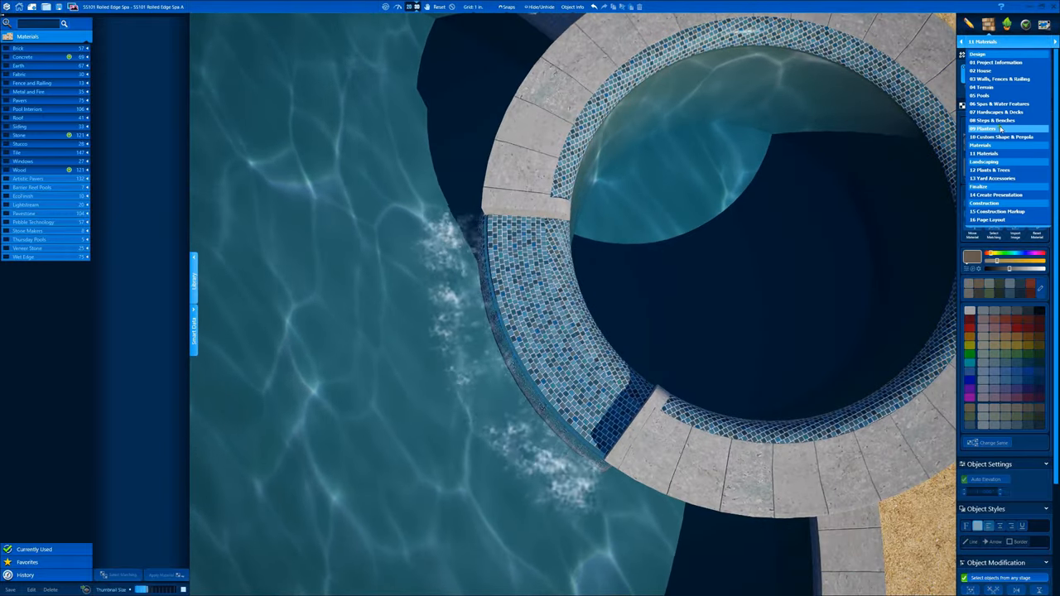
click(384, 7)
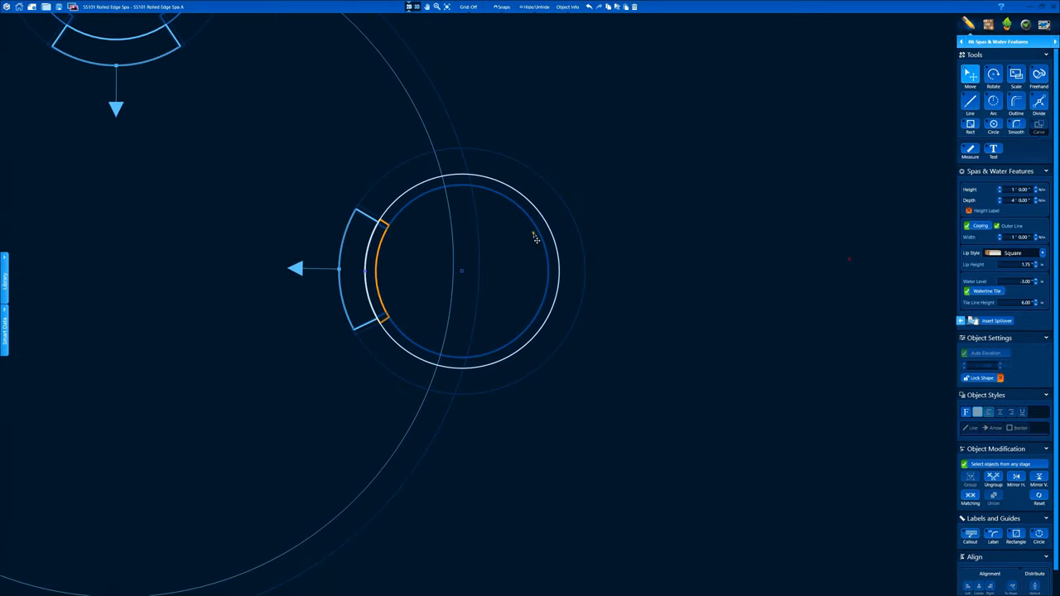
mouse_move(467, 275)
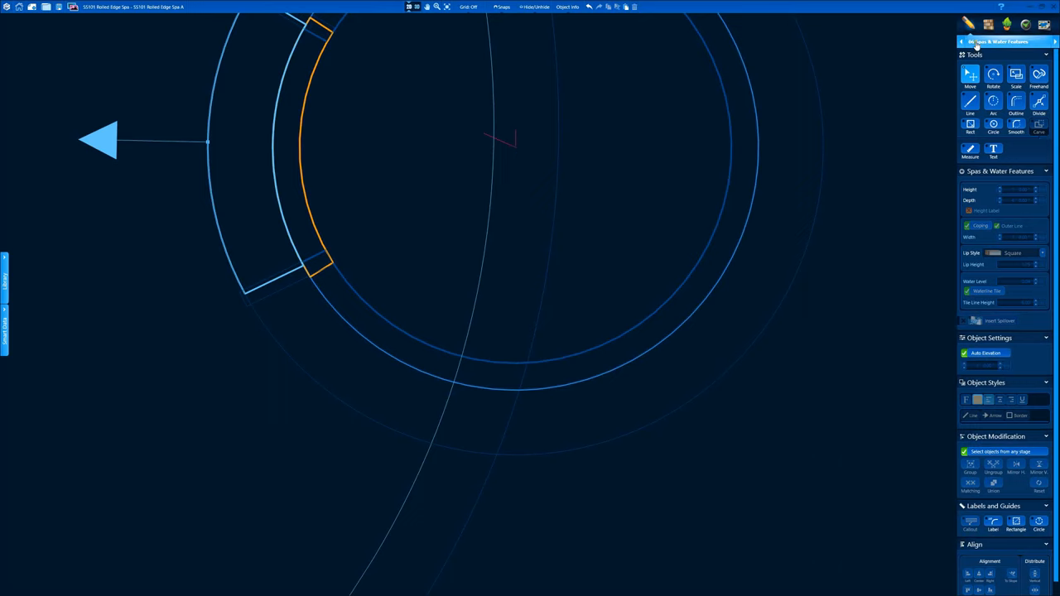
- Switch the tool section to 3D Steps & Benches for the round spa
click(997, 41)
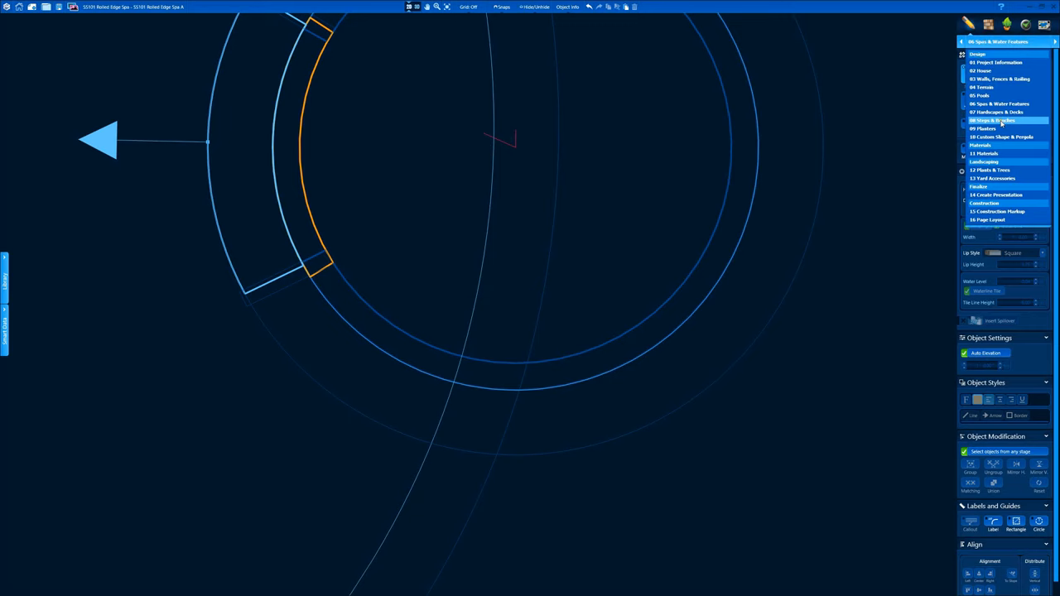
click(990, 120)
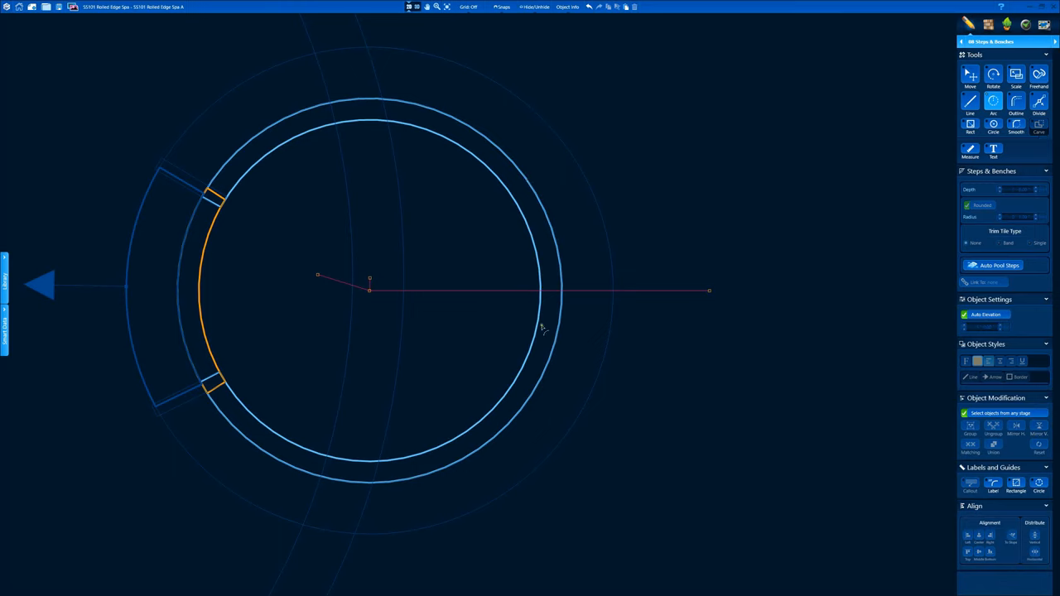
mouse_move(321, 114)
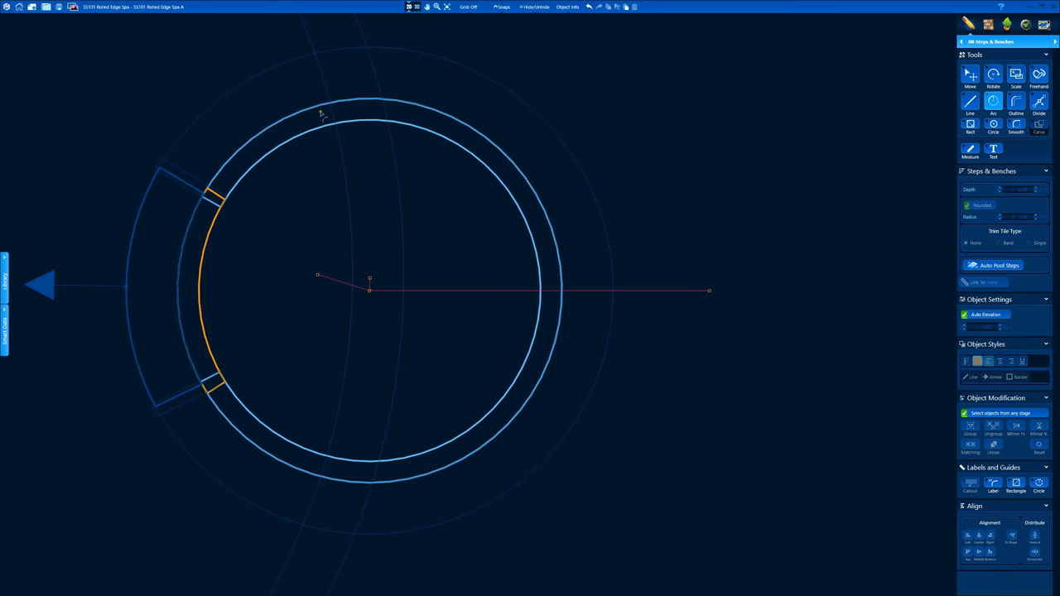
mouse_move(308, 458)
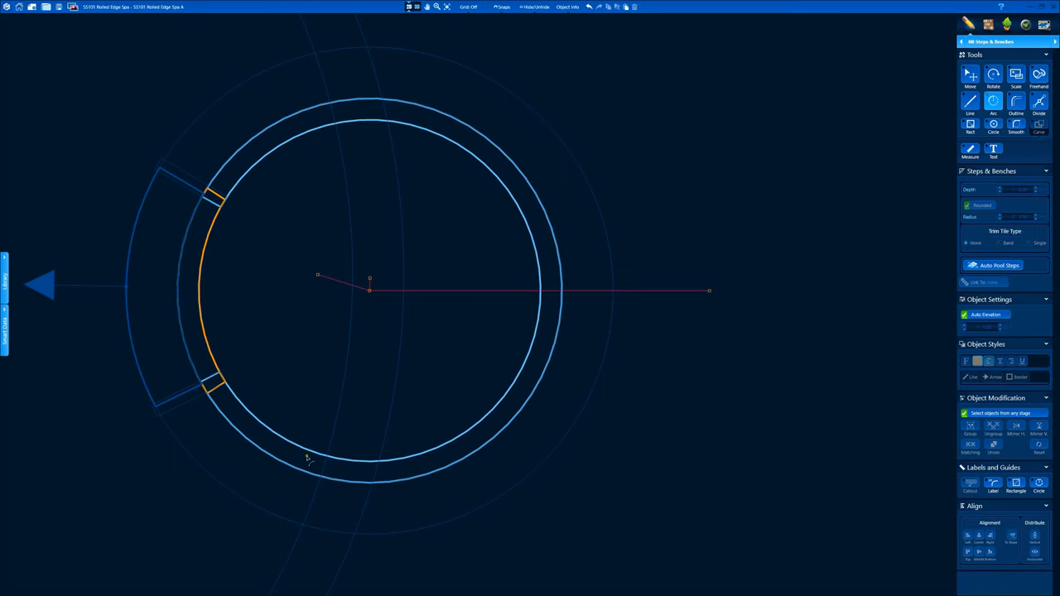
mouse_move(566, 307)
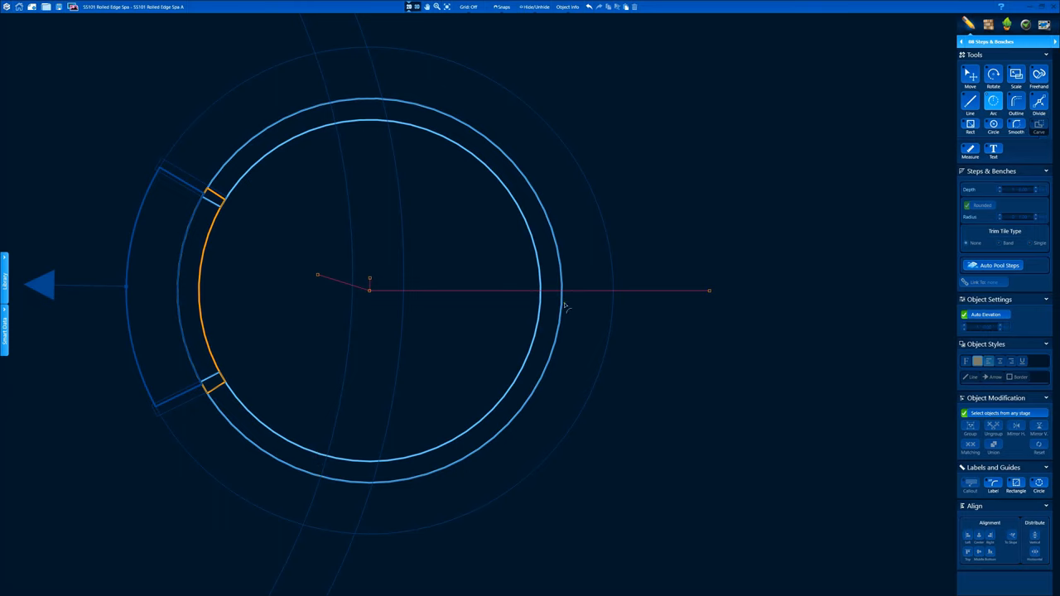
mouse_move(611, 300)
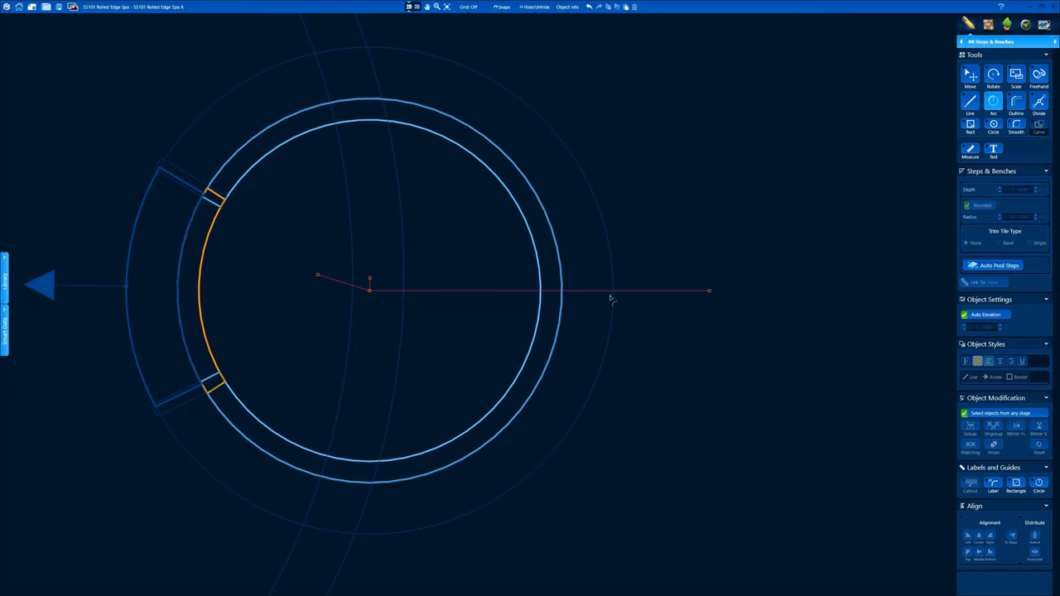
mouse_move(564, 292)
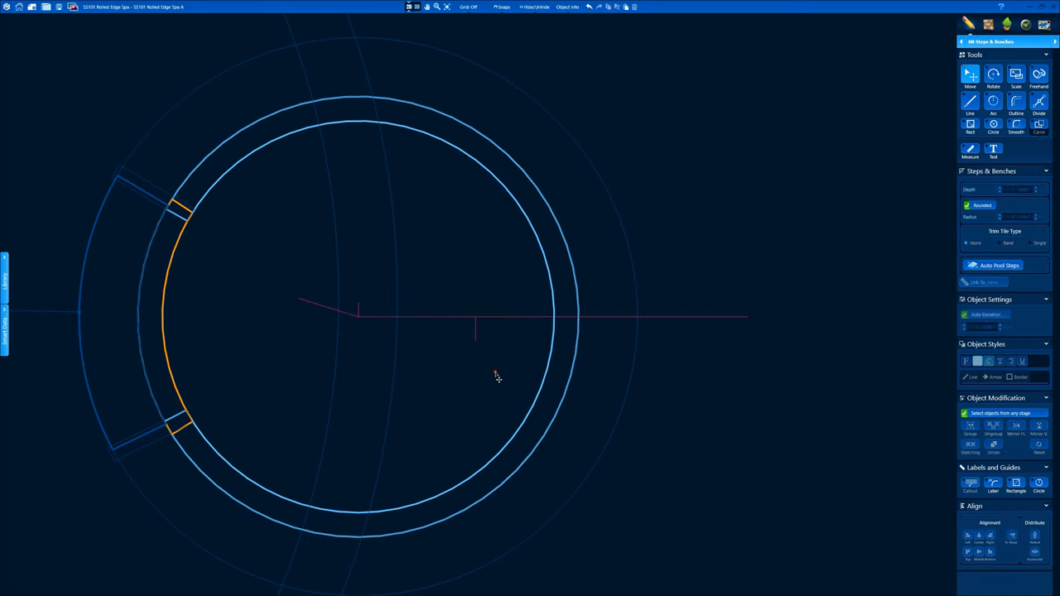
- Place the rounded end-cap arcs at the spa wall ends, including the R: 3' 9" radius
click(994, 149)
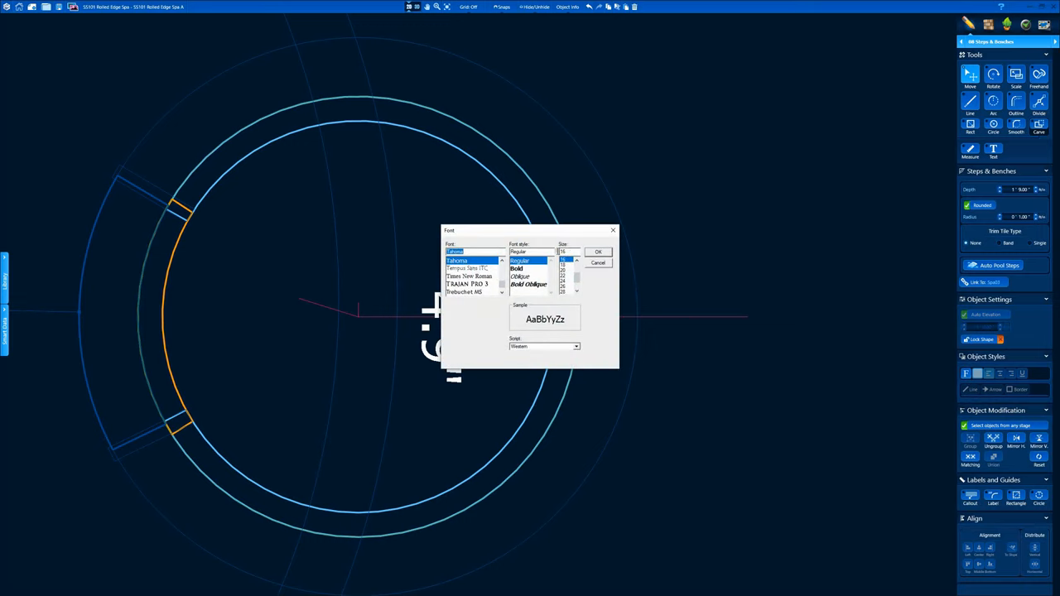
click(596, 251)
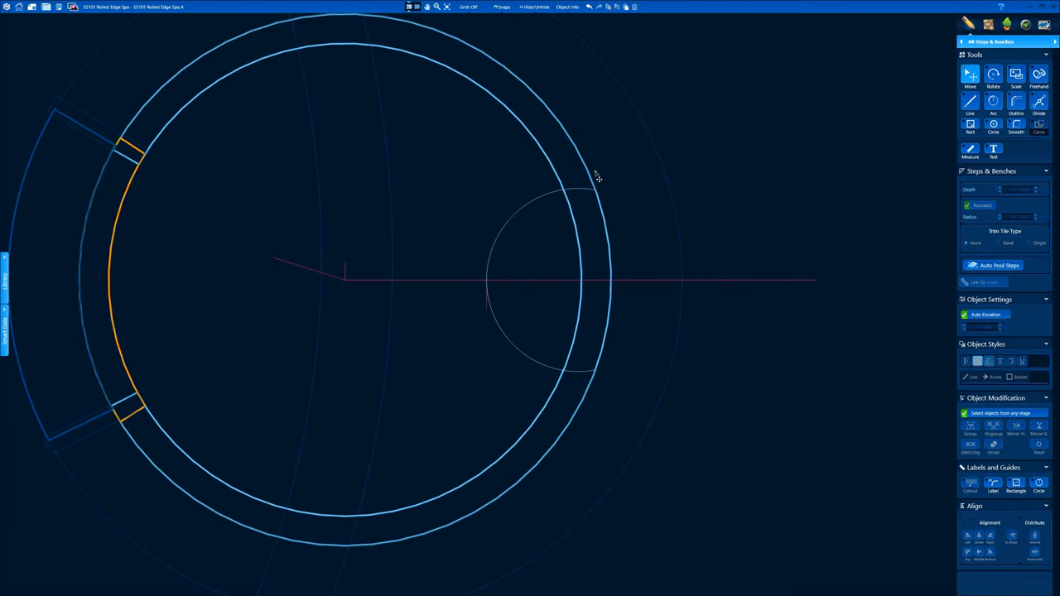
mouse_move(570, 169)
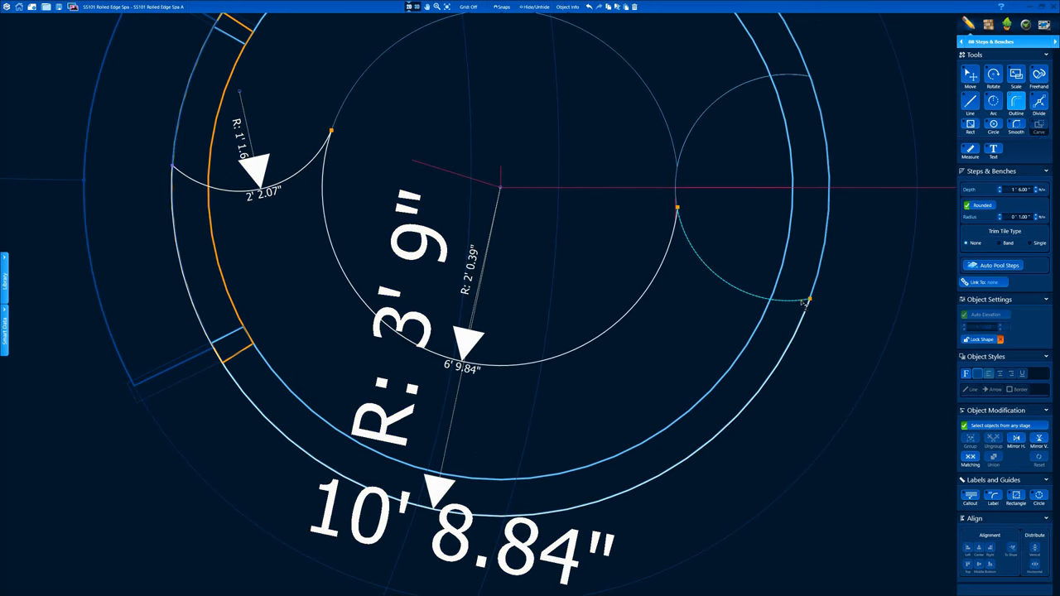
click(1037, 185)
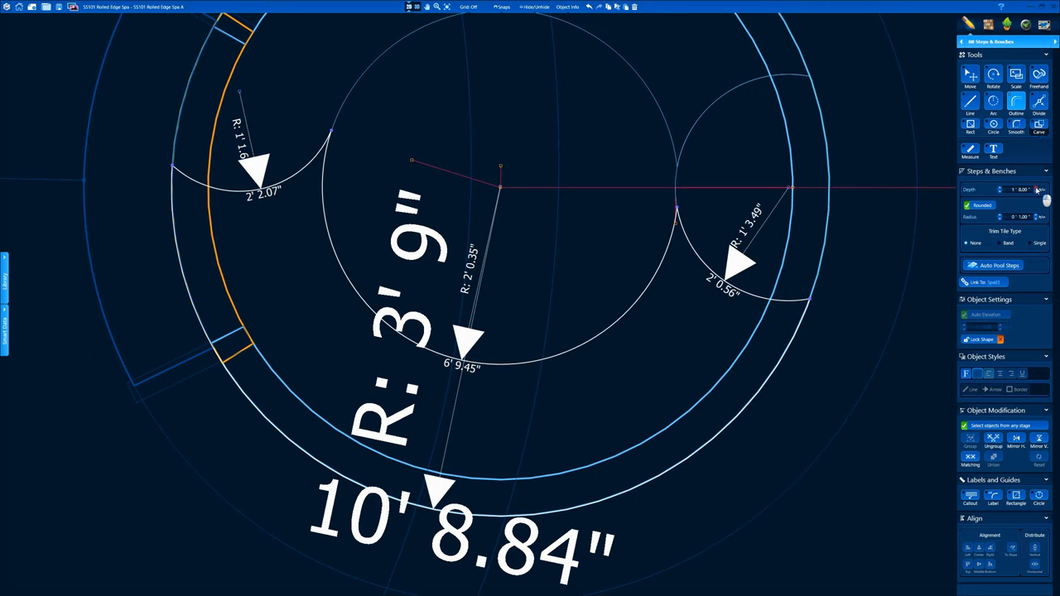